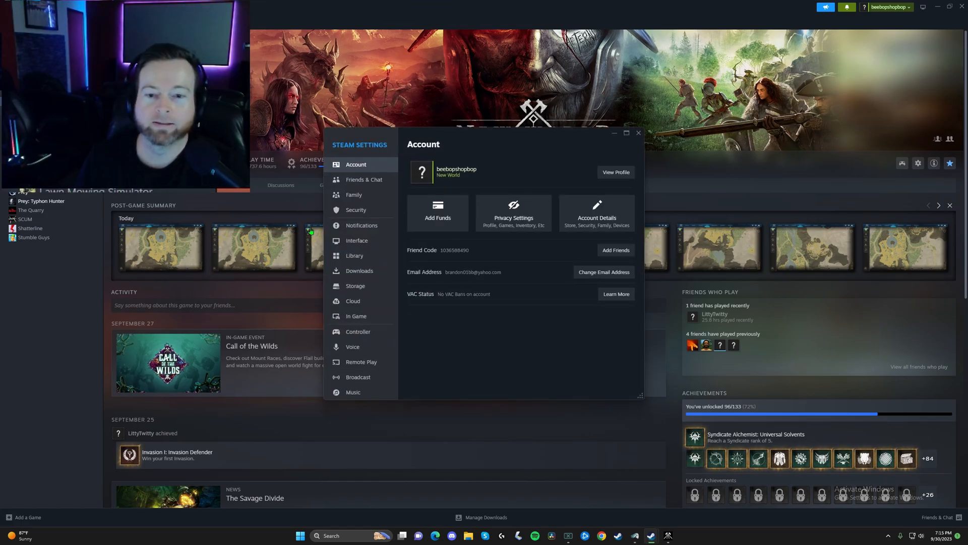
# - Go to Steam's Controller settings and confirm Steam Input is on for PlayStation controllers
pyautogui.click(358, 332)
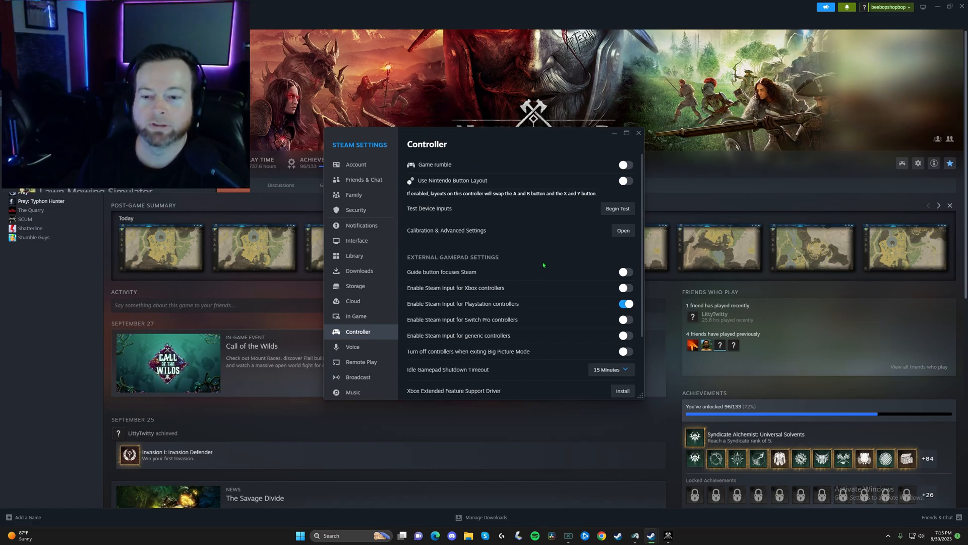
pyautogui.moveTo(559, 300)
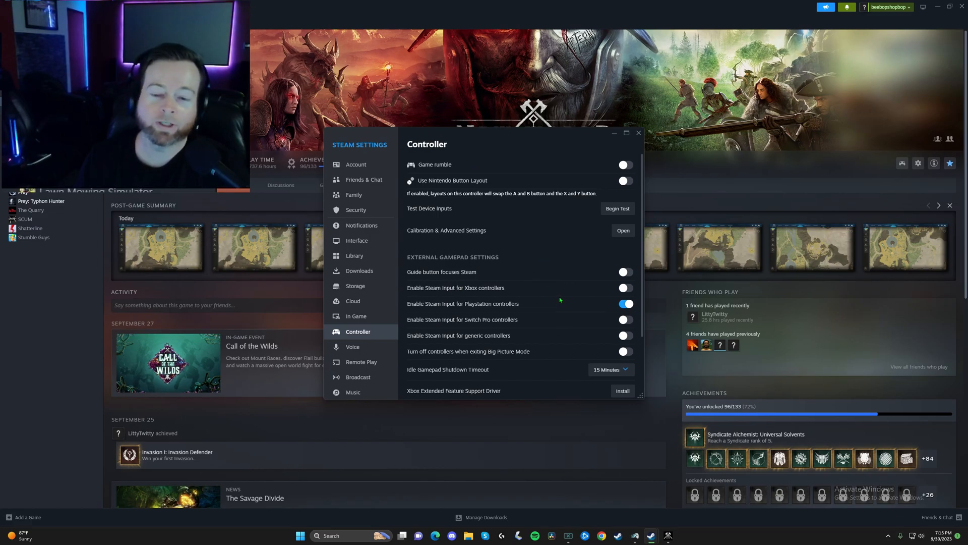
pyautogui.moveTo(553, 307)
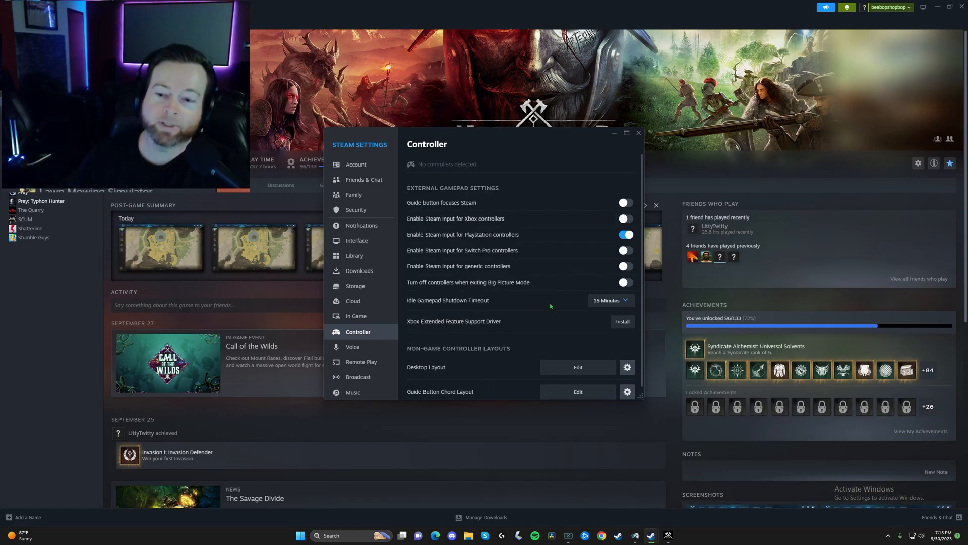
pyautogui.scroll(3)
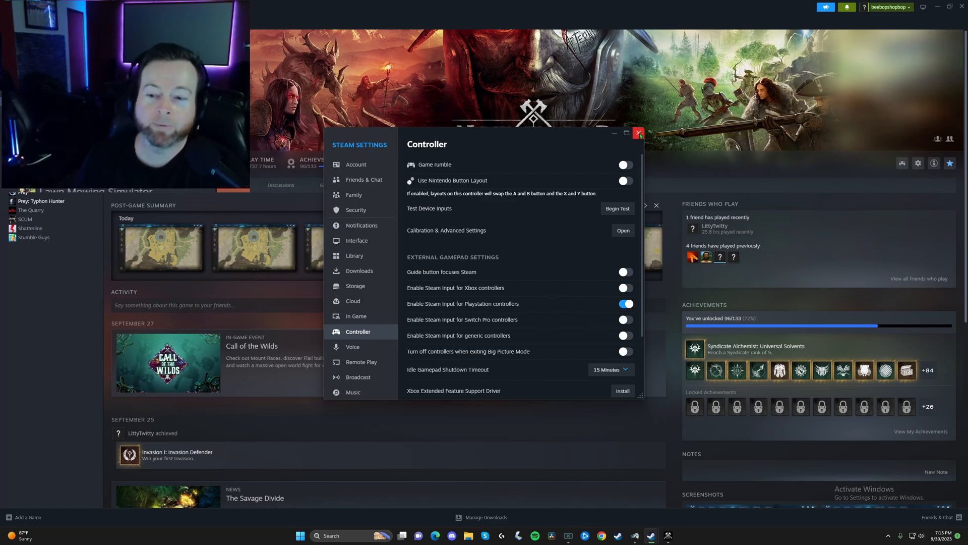
# - Close Settings and load the community layout 'Basic New World Controls Version 2' for New World
pyautogui.click(638, 134)
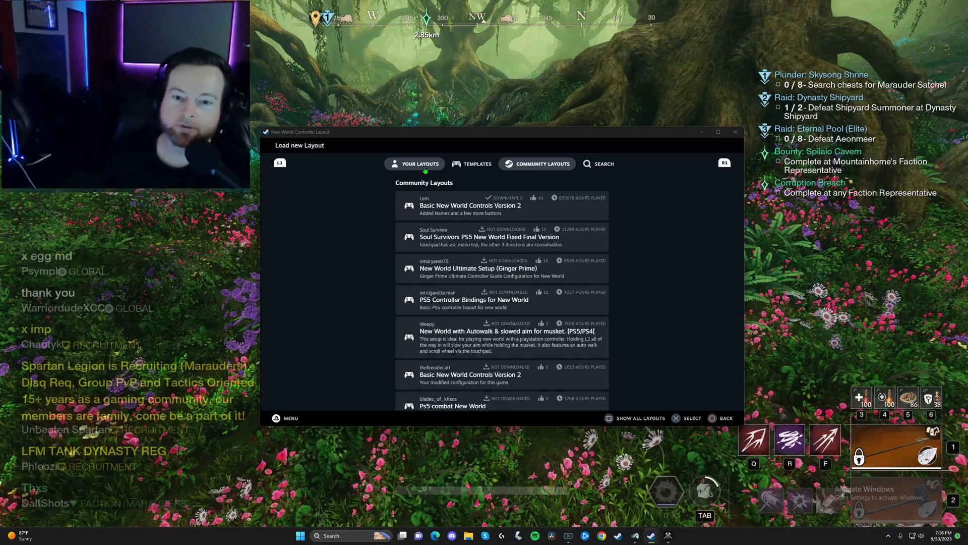
pyautogui.click(420, 163)
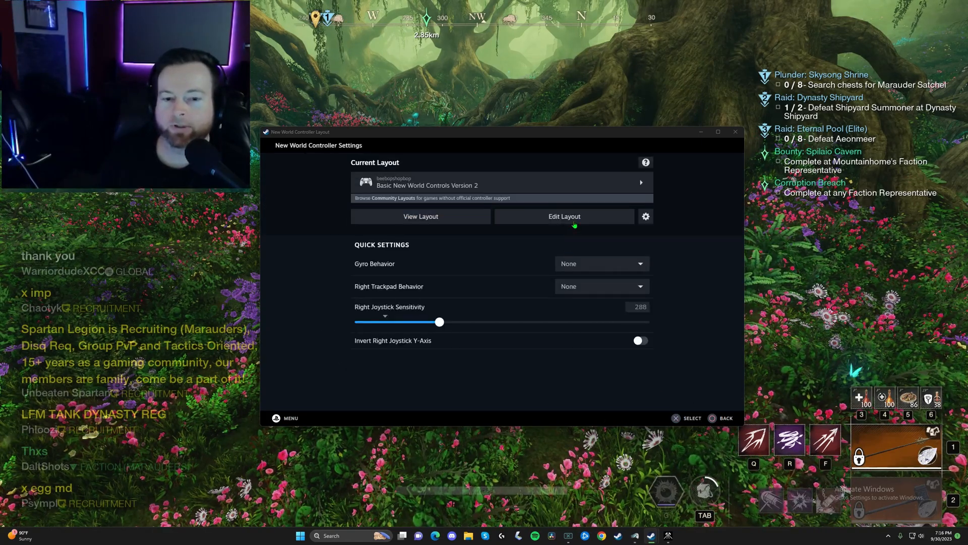
# - Enter the New World layout editor and scroll down to the bumper assignments
pyautogui.click(564, 216)
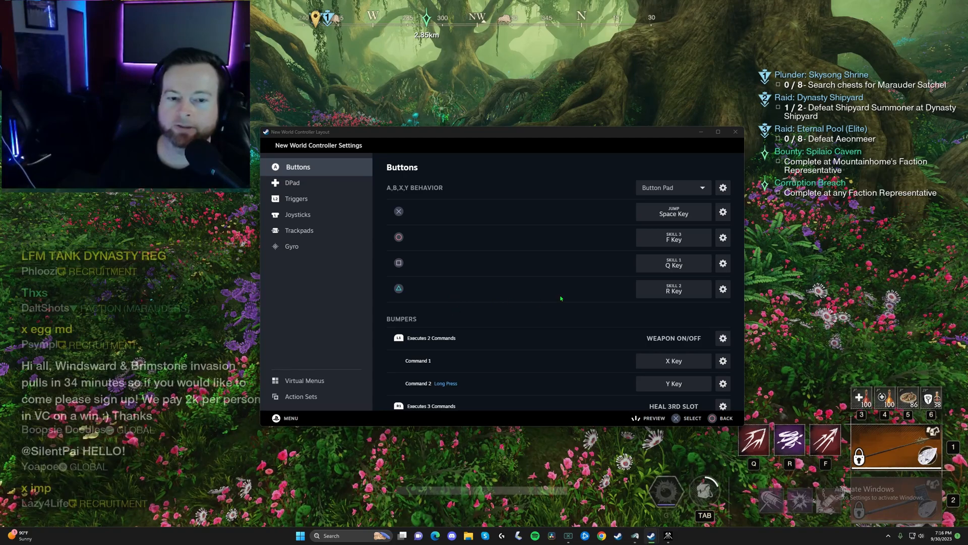
pyautogui.scroll(-3)
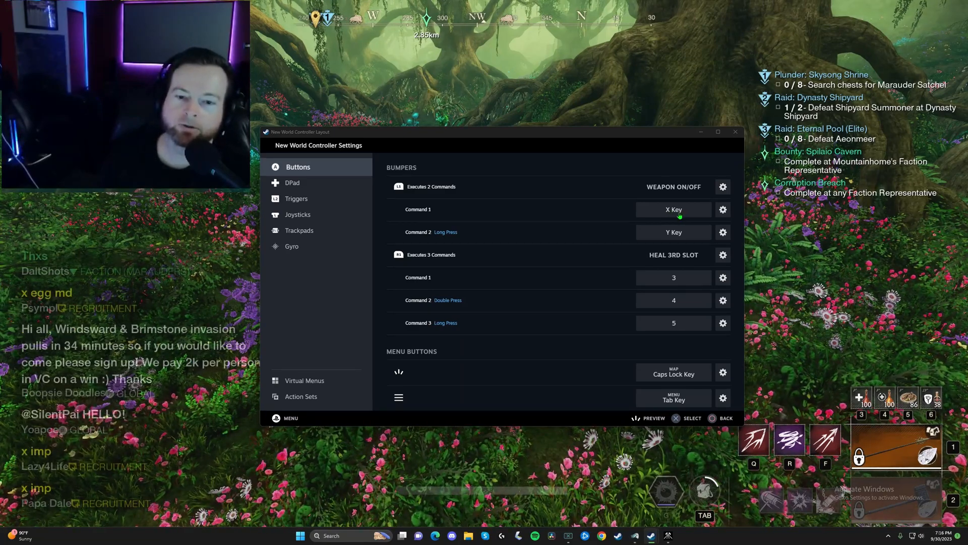
pyautogui.moveTo(537, 213)
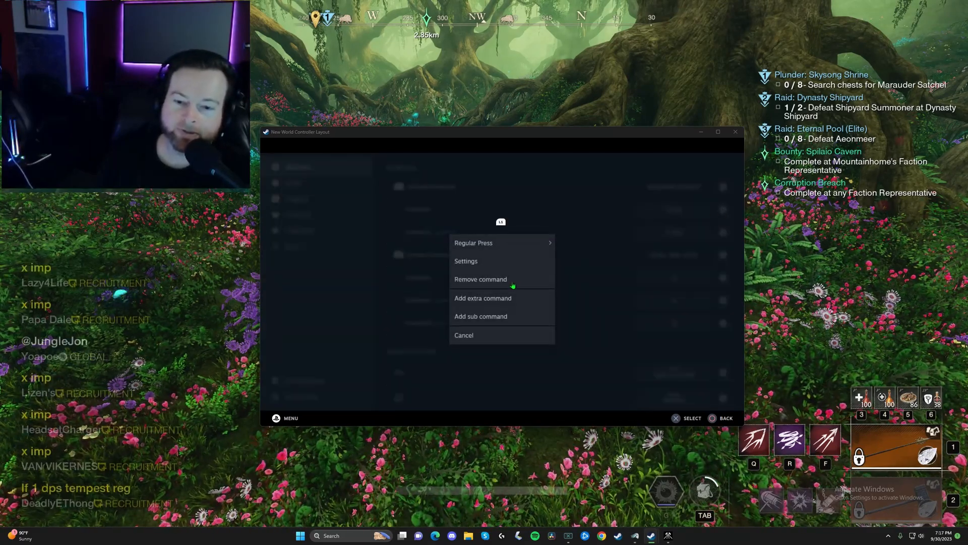
# - Add a third left-bumper command bound to the L key, set to Double Press activation
pyautogui.click(473, 242)
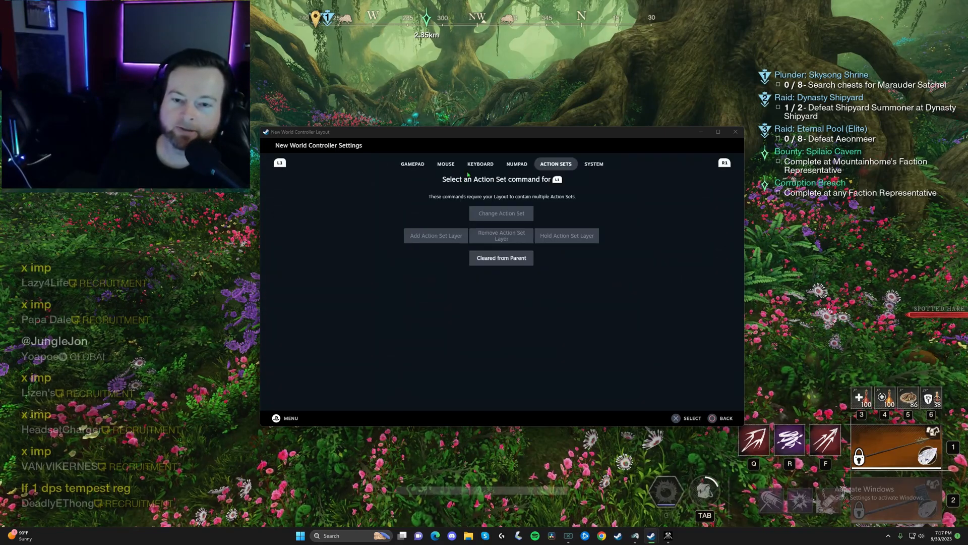
pyautogui.click(480, 163)
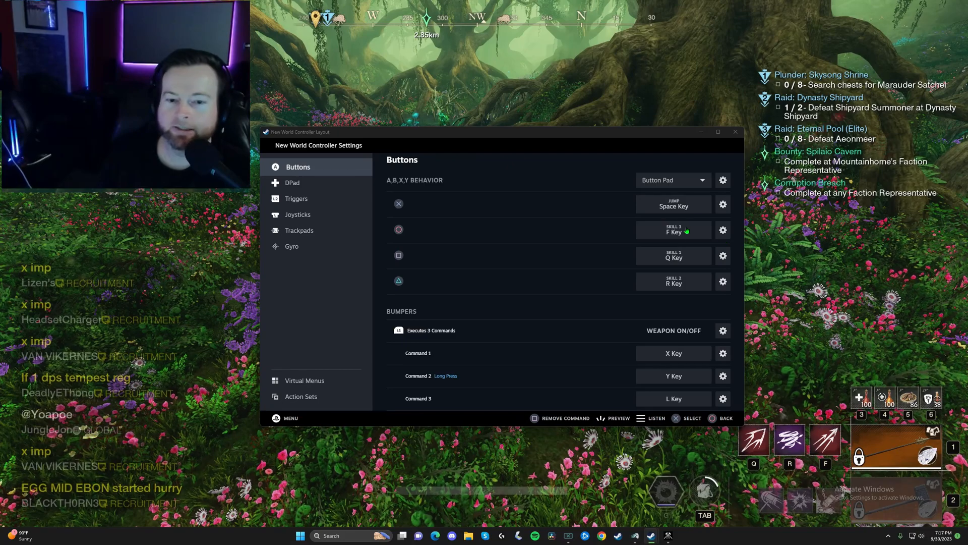
pyautogui.scroll(-3)
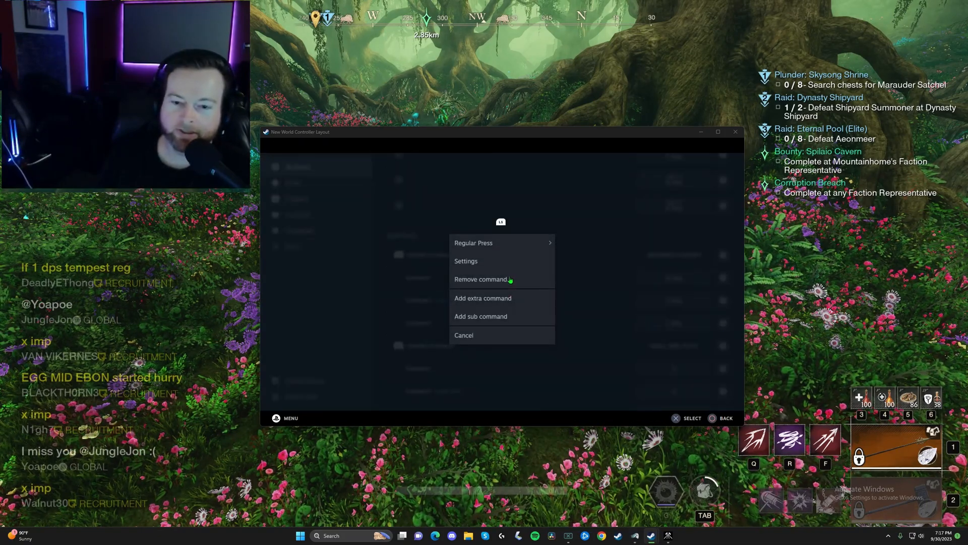
pyautogui.click(473, 242)
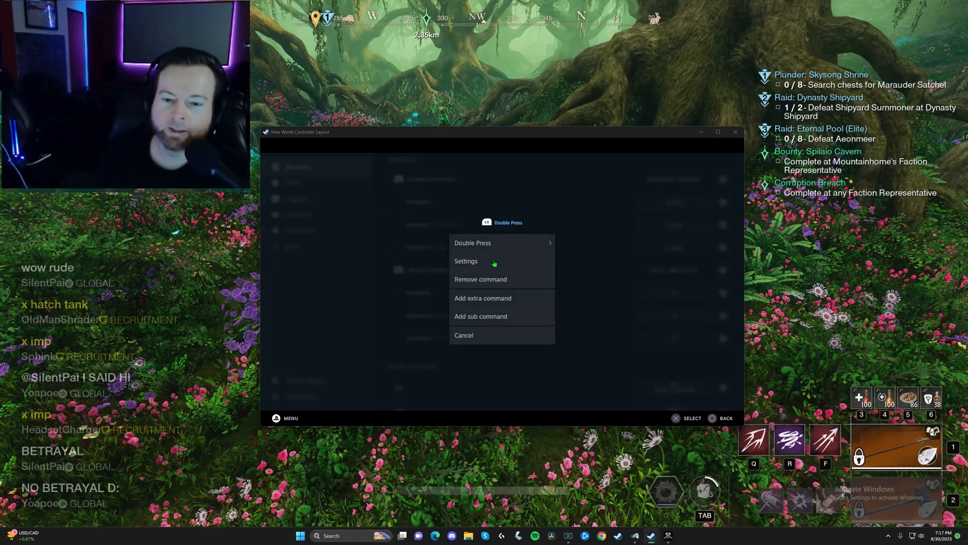
# - Review the double-press timing, then remove the L key from the third left-bumper command
pyautogui.click(466, 261)
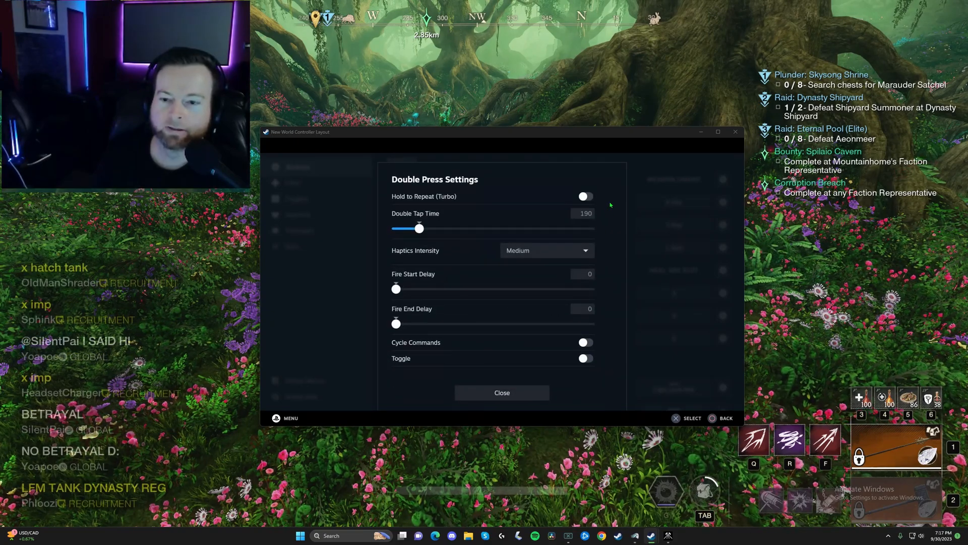
pyautogui.click(501, 392)
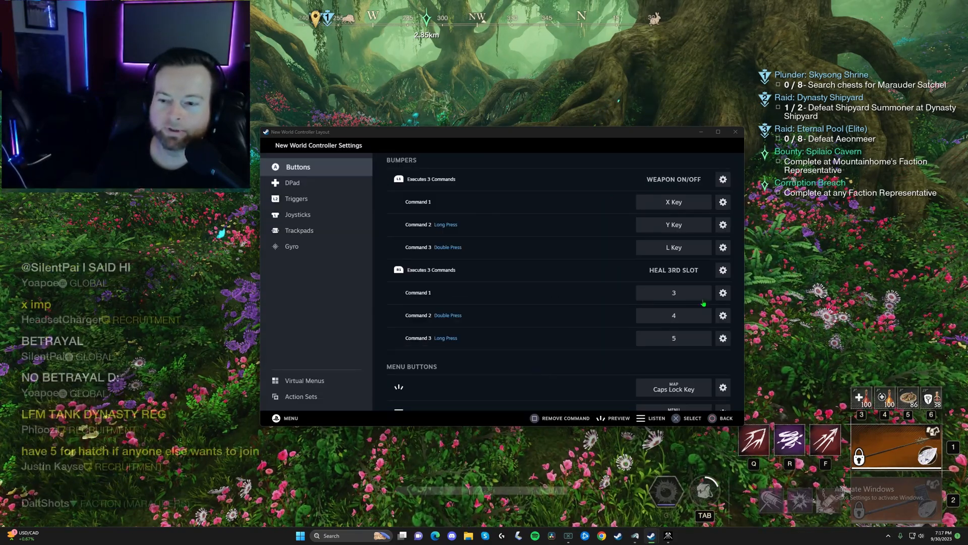
pyautogui.click(723, 315)
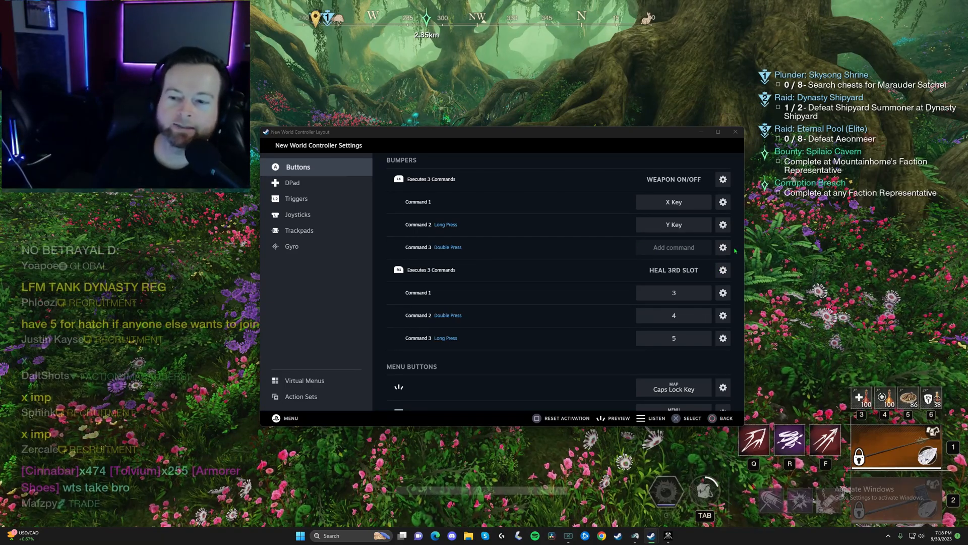
pyautogui.scroll(-3)
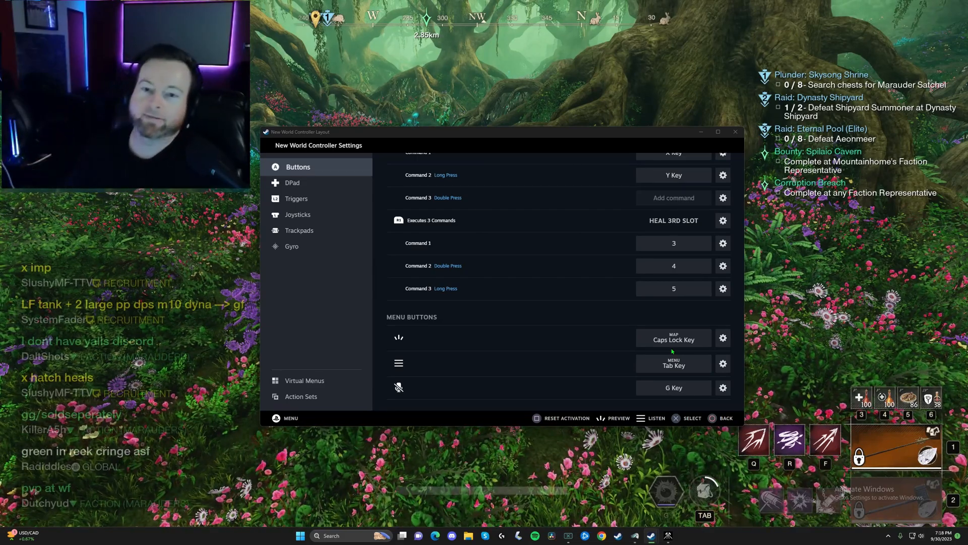
pyautogui.moveTo(642, 379)
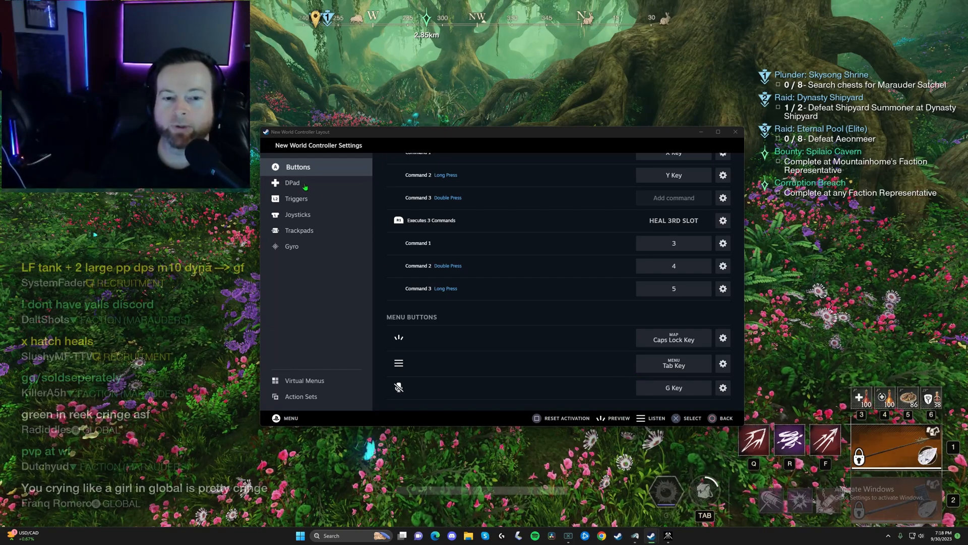
# - On the D-pad page, browse Keyboard and Gamepad commands for a direction binding
pyautogui.click(292, 182)
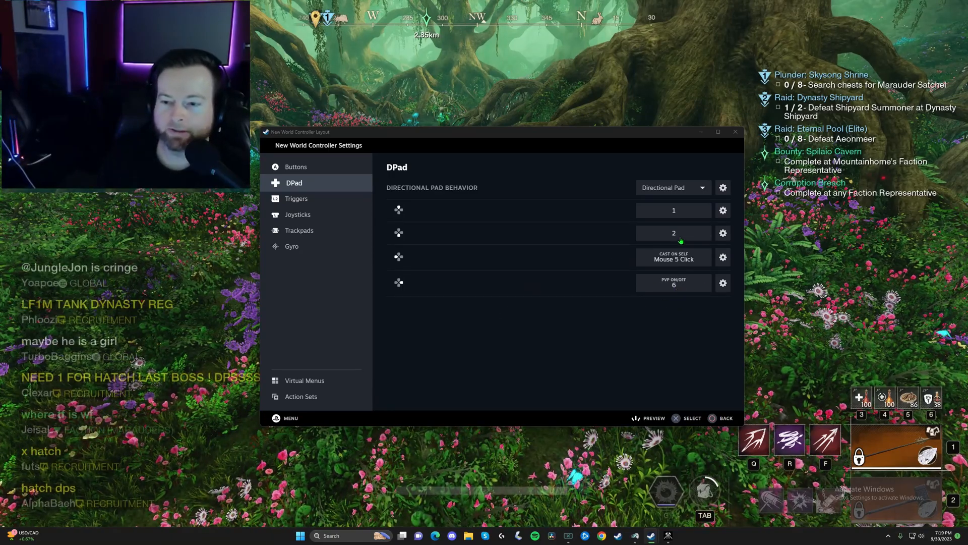
pyautogui.click(674, 233)
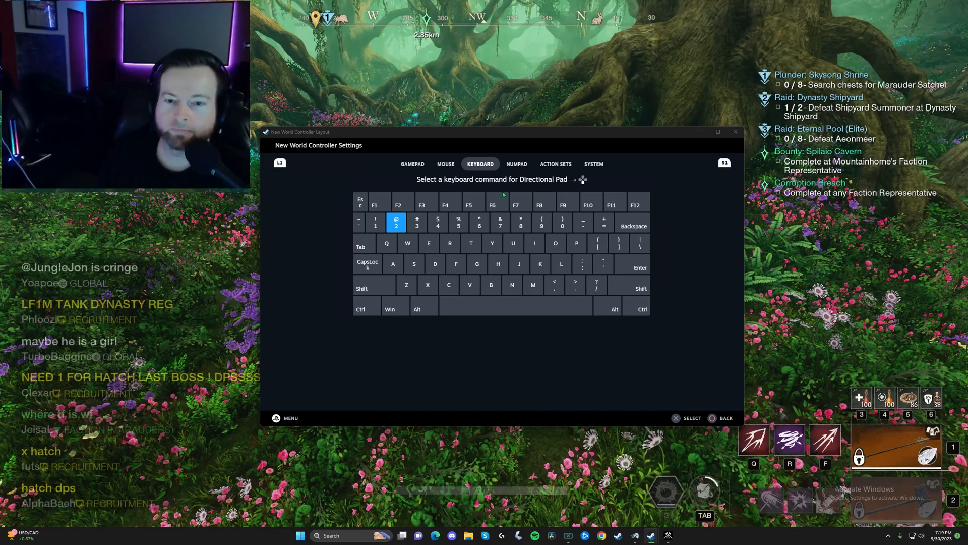
pyautogui.click(412, 164)
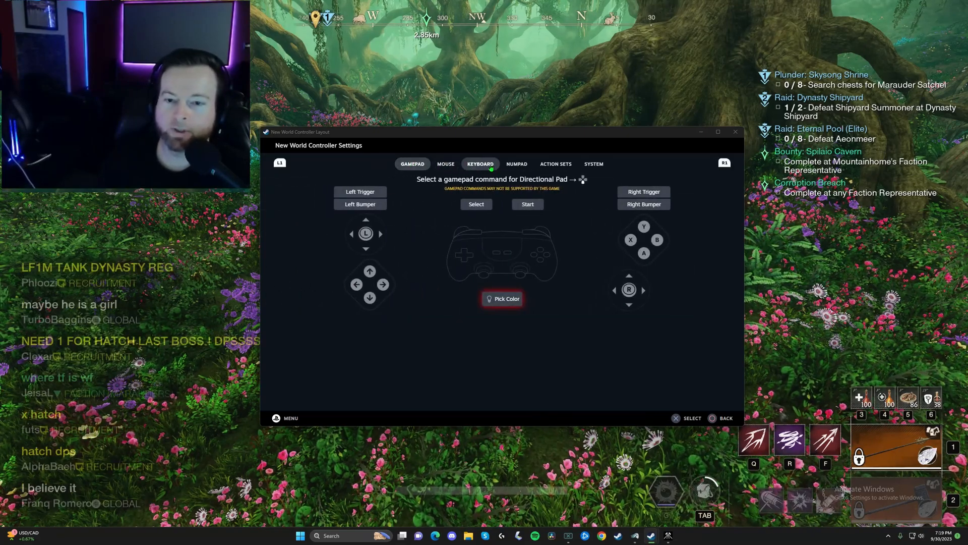
pyautogui.click(479, 164)
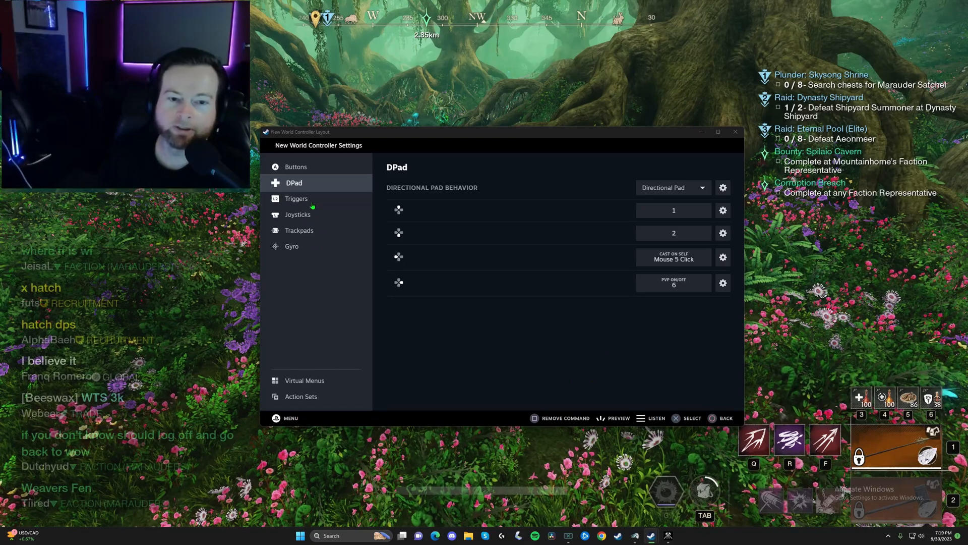
pyautogui.click(296, 198)
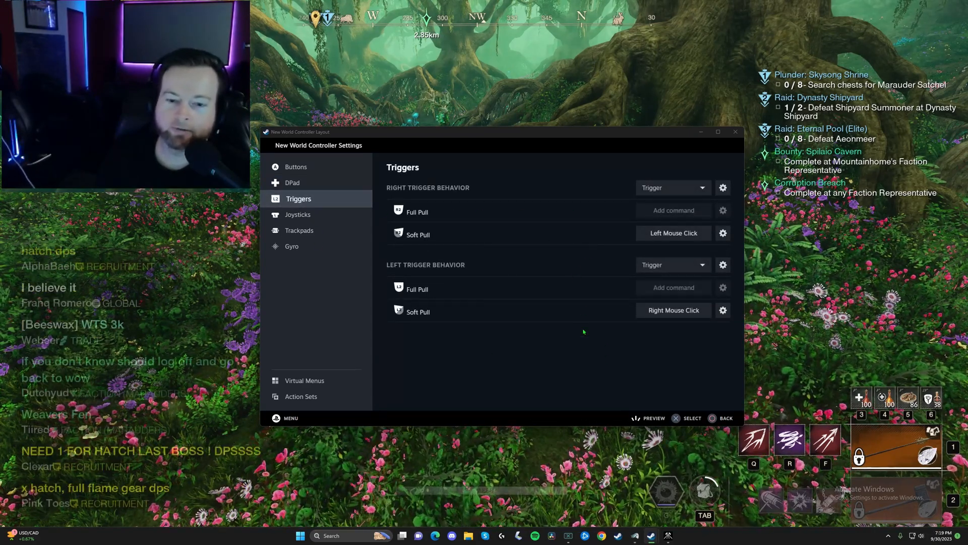
pyautogui.moveTo(506, 340)
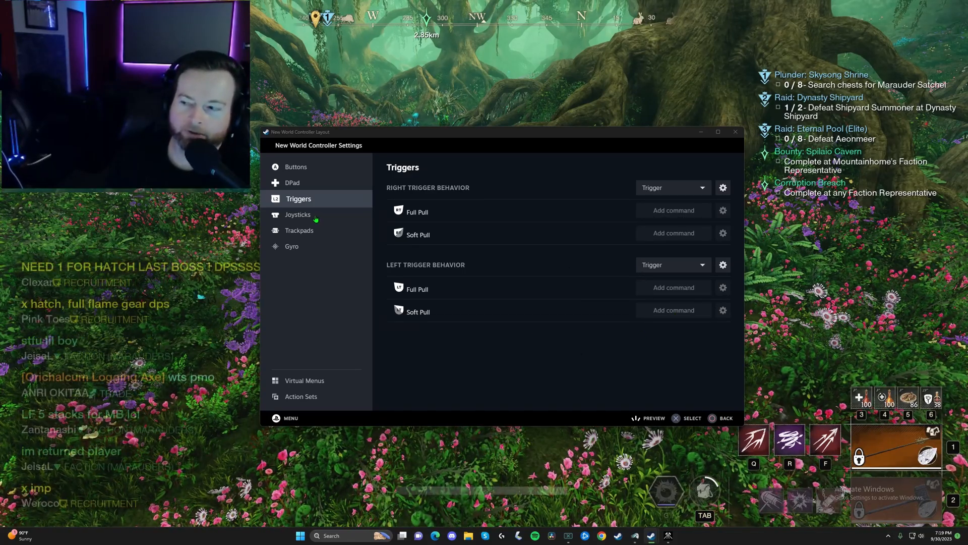
# - Leave all four trigger pulls unbound and move on to the joystick bindings
pyautogui.click(298, 214)
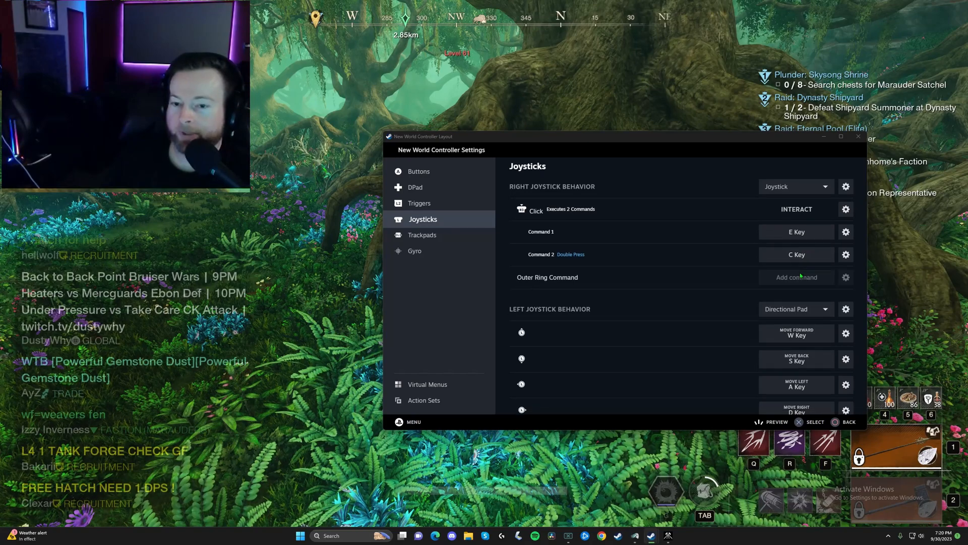
# - Scroll the joystick page to review left stick WASD movement with Shift dodge
pyautogui.scroll(-3)
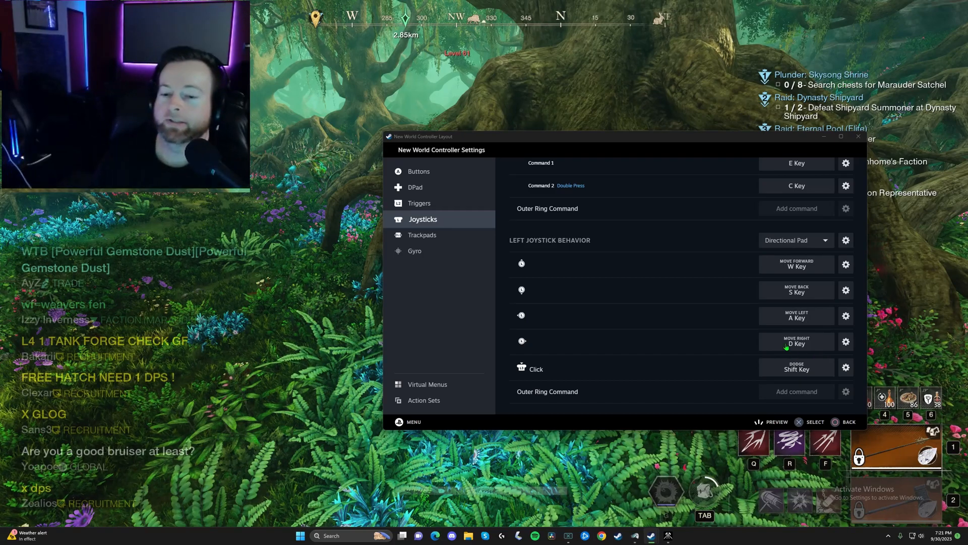
# - Confirm trackpads and gyro are set to None, then close the layout editor
pyautogui.click(423, 234)
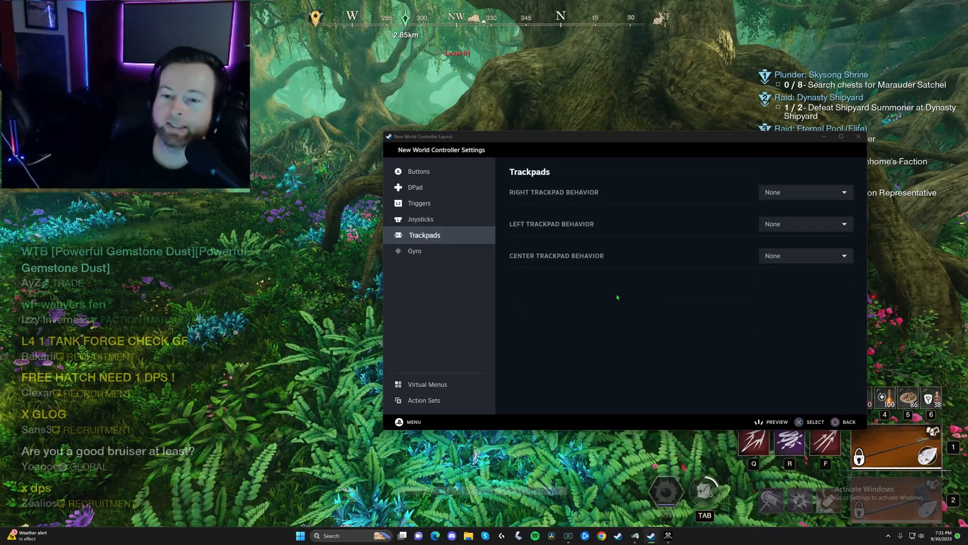
pyautogui.click(416, 251)
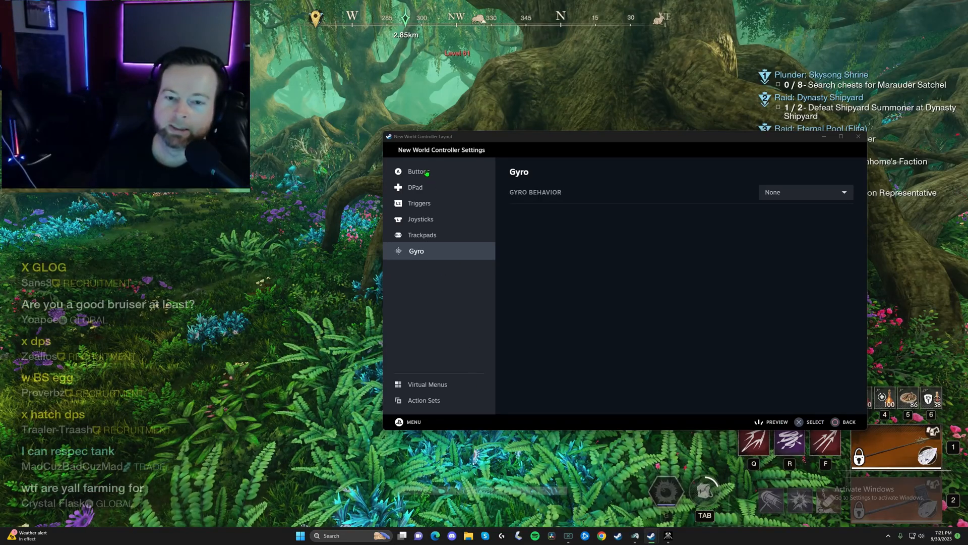
pyautogui.click(418, 171)
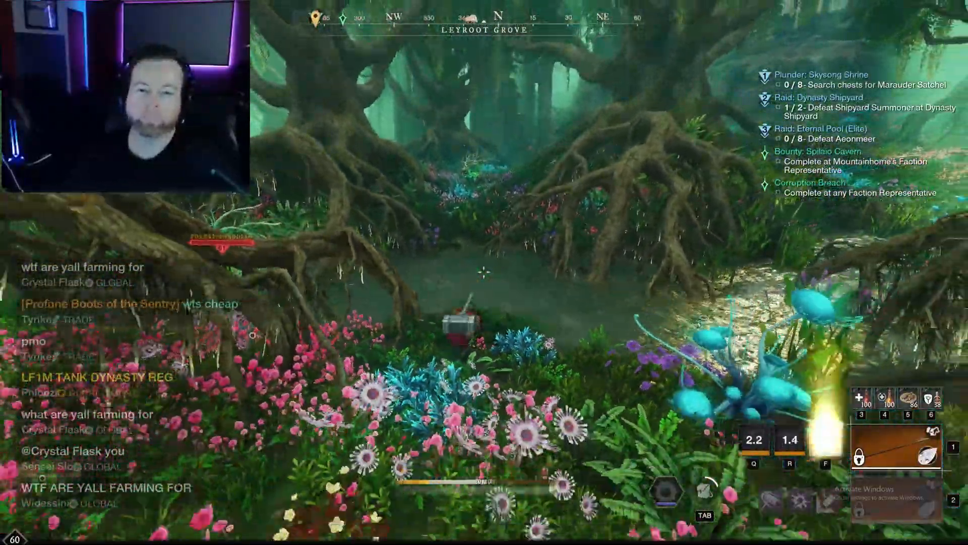
# - Open the New World inventory and show the action menu for the Miner Pants
pyautogui.press('tab')
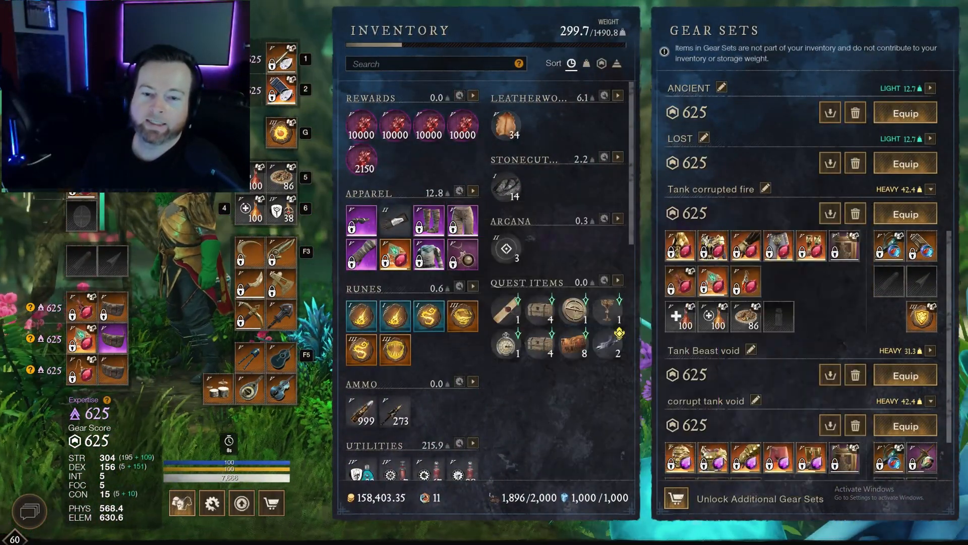
pyautogui.rightClick(463, 220)
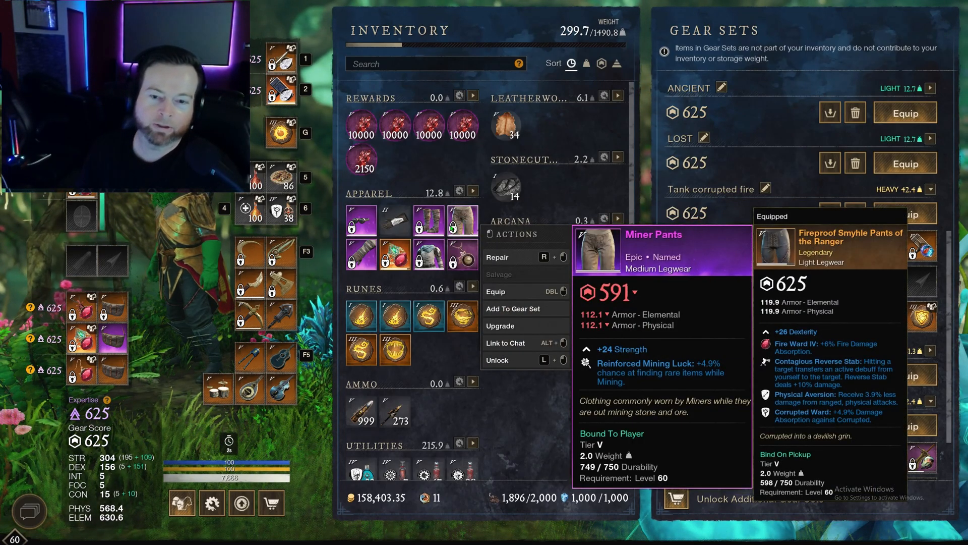
pyautogui.moveTo(462, 219)
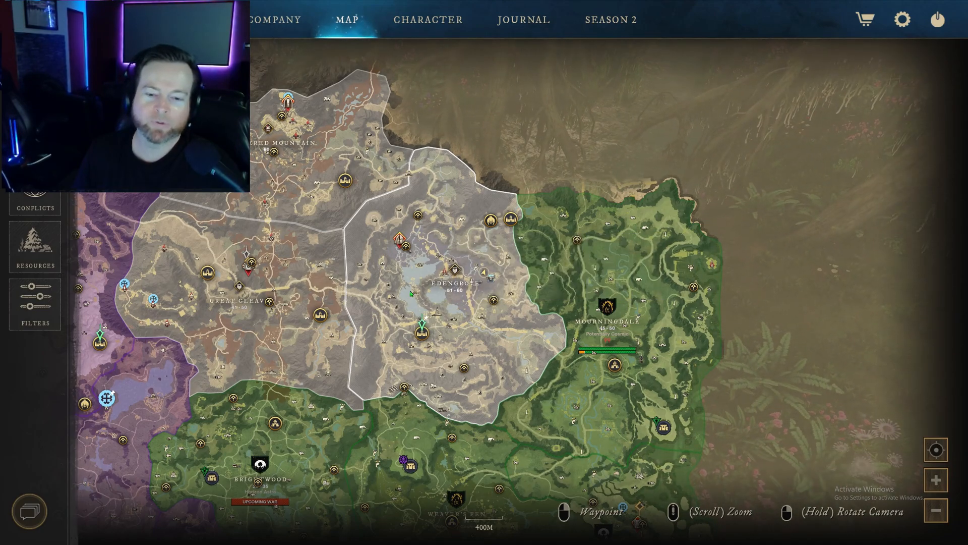
# - Zoom the New World map in and out over Edengrove and Mourningdale
pyautogui.scroll(3)
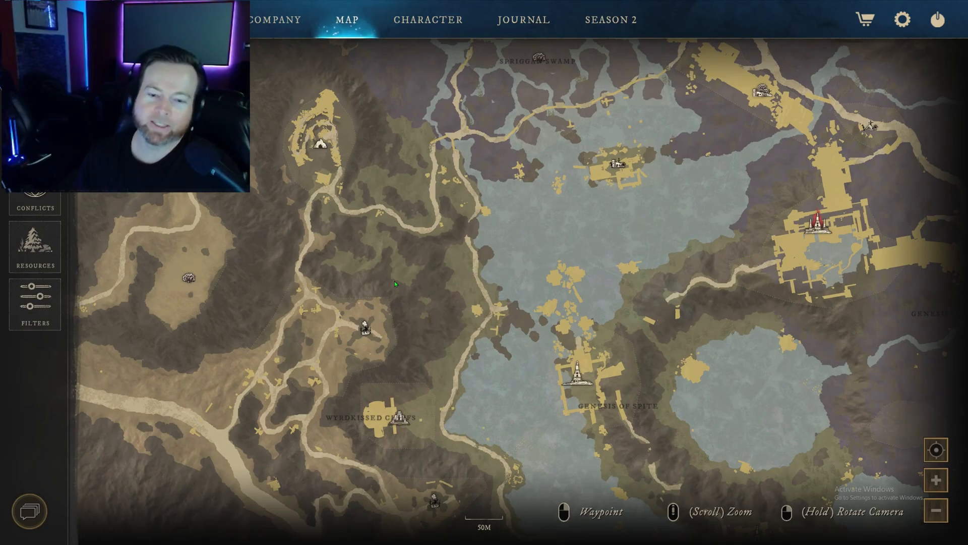
pyautogui.scroll(-3)
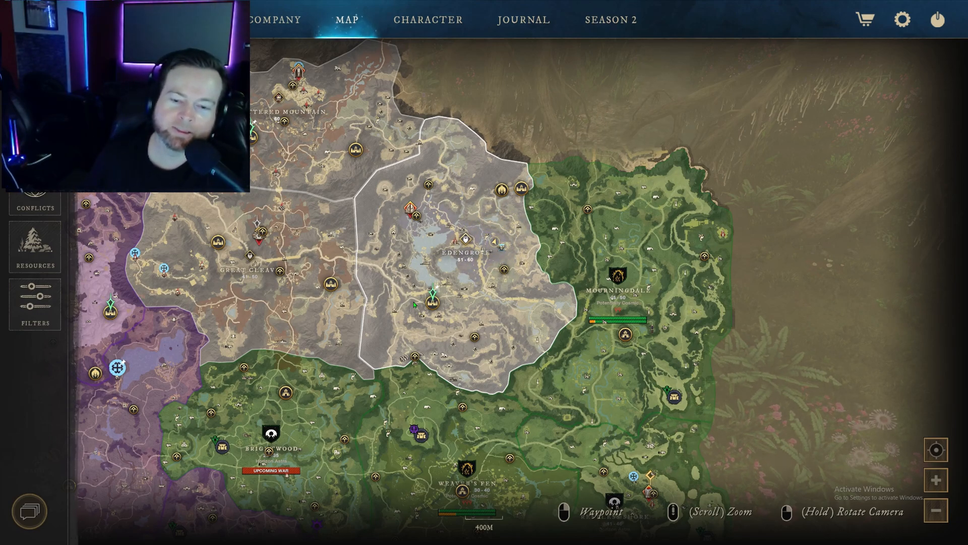
pyautogui.moveTo(475, 195)
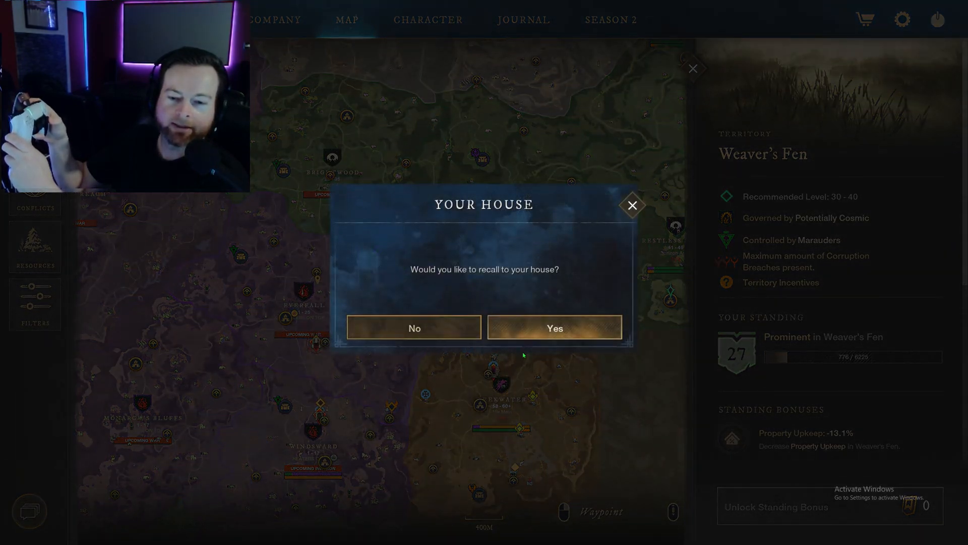
# - Confirm the house recall to Everfall, then close the inventory and house storage
pyautogui.click(553, 327)
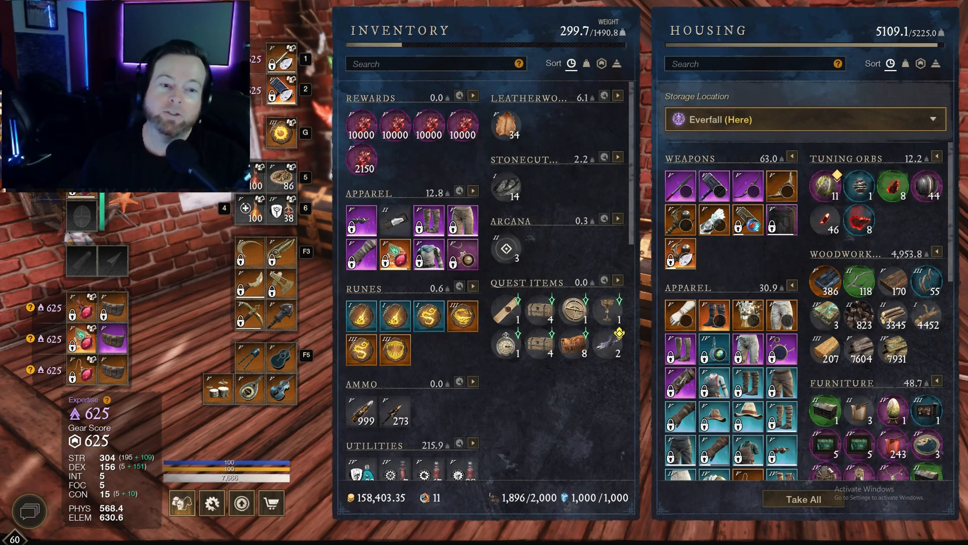
pyautogui.press('Escape')
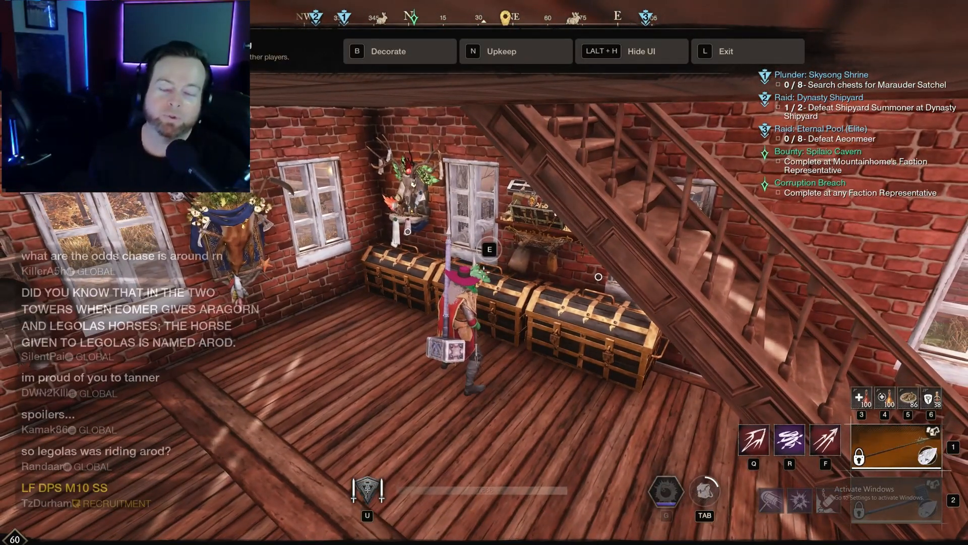